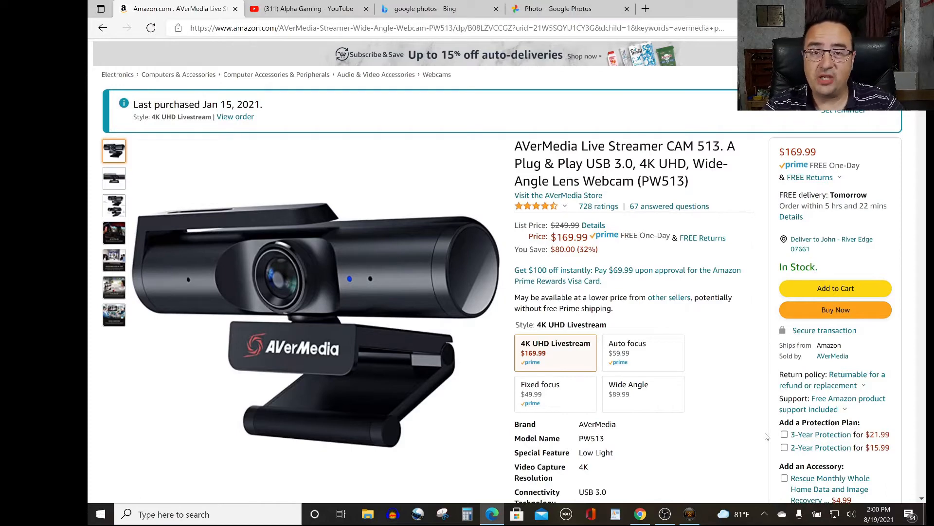
mouse_move(620, 308)
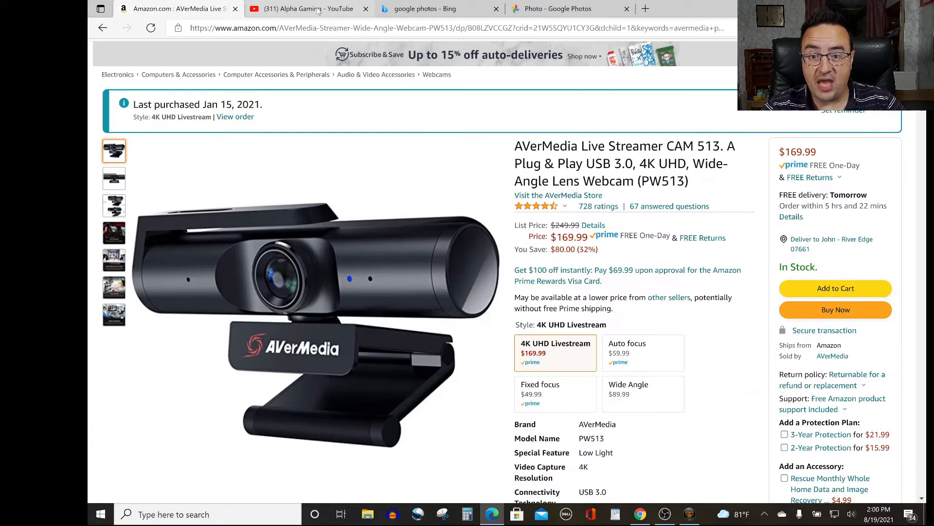
left_click(307, 9)
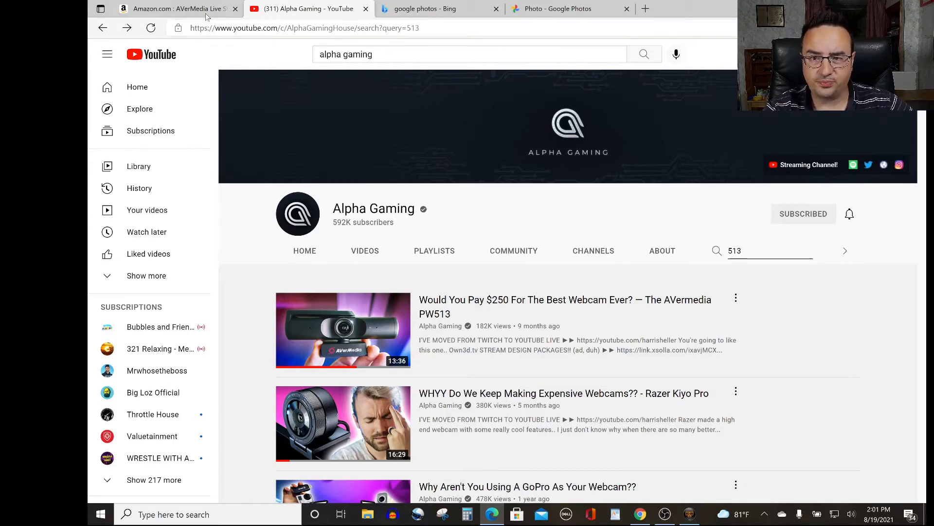
View the AVerMedia webcam photo, then step to the USB hub and Dell adapter photo
left_click(173, 9)
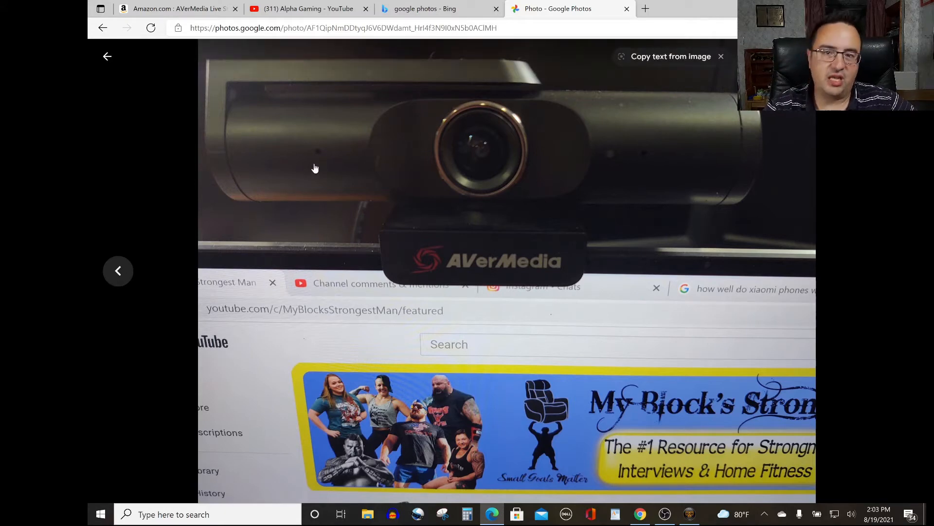
mouse_move(118, 270)
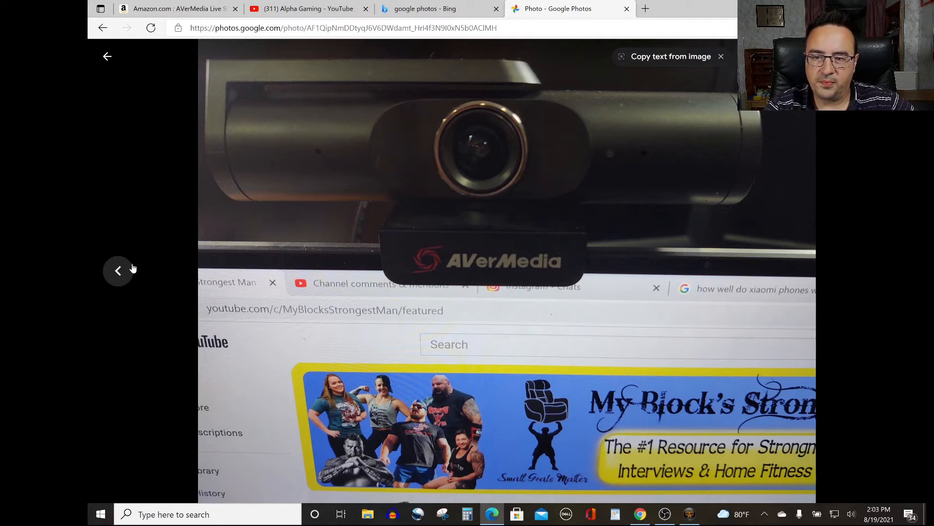
left_click(118, 270)
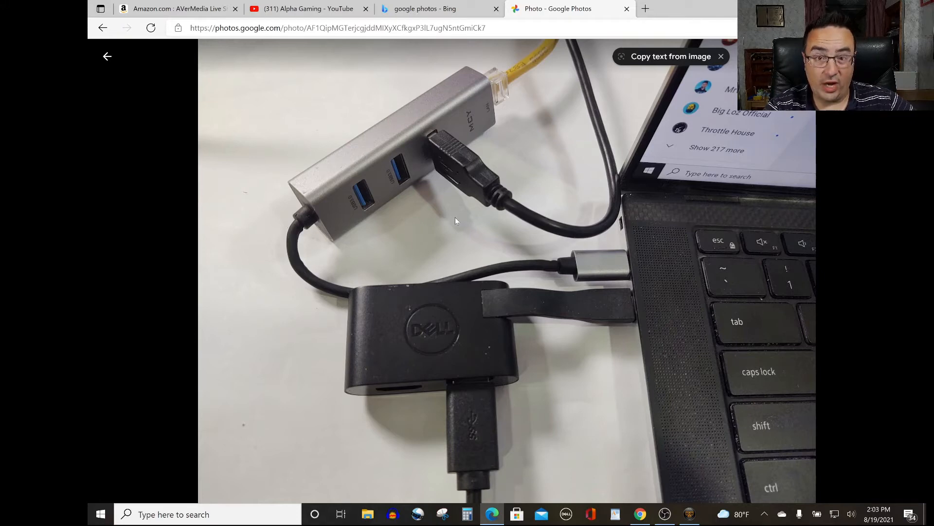
mouse_move(457, 218)
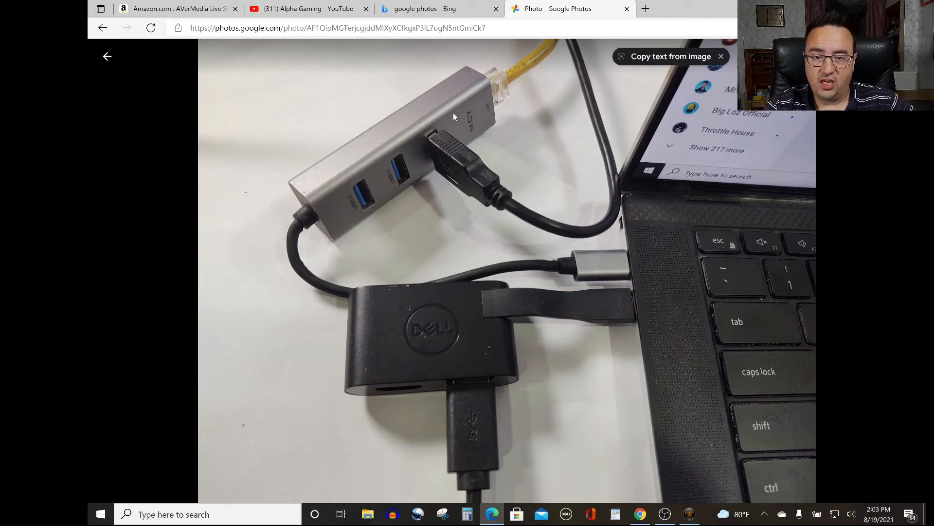
mouse_move(587, 242)
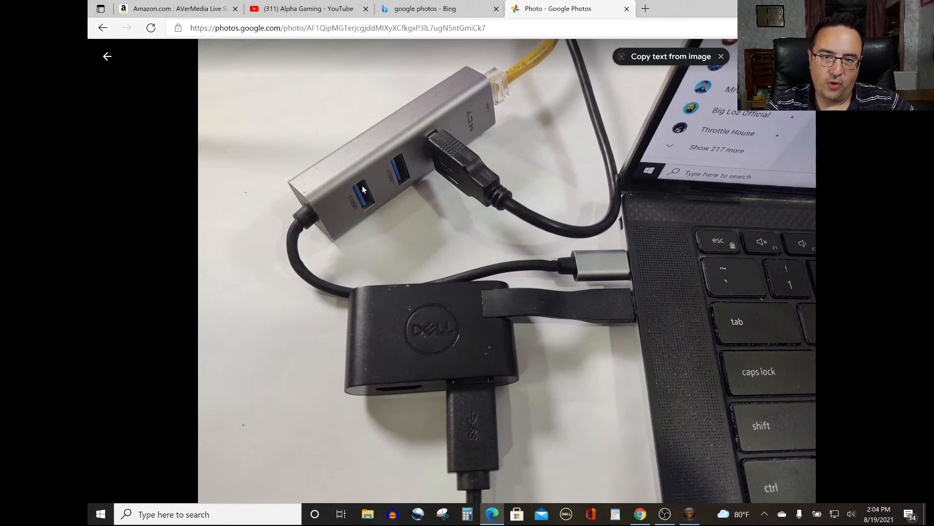
mouse_move(635, 285)
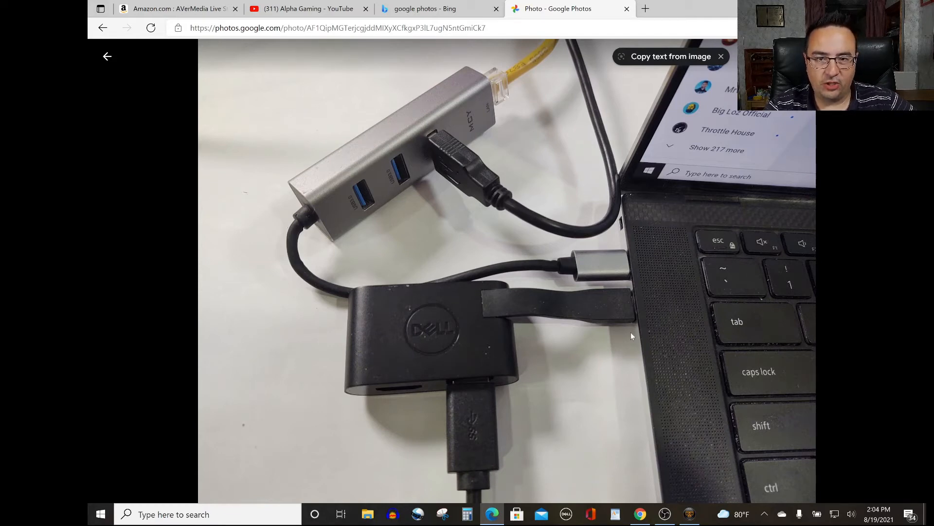
mouse_move(622, 258)
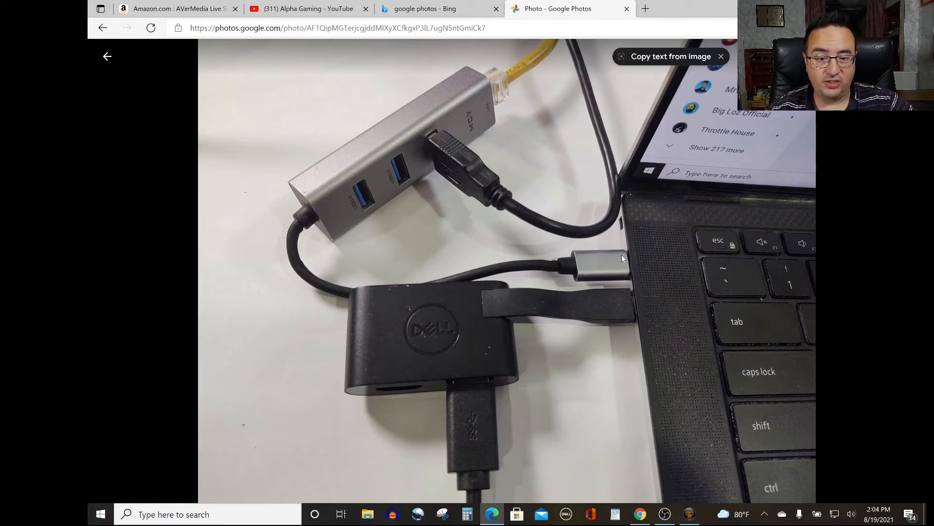
mouse_move(637, 357)
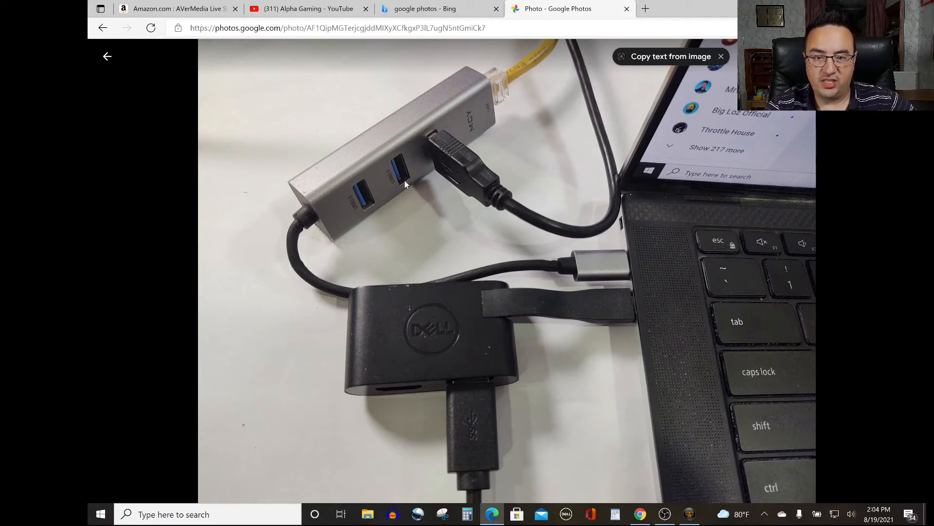
mouse_move(628, 354)
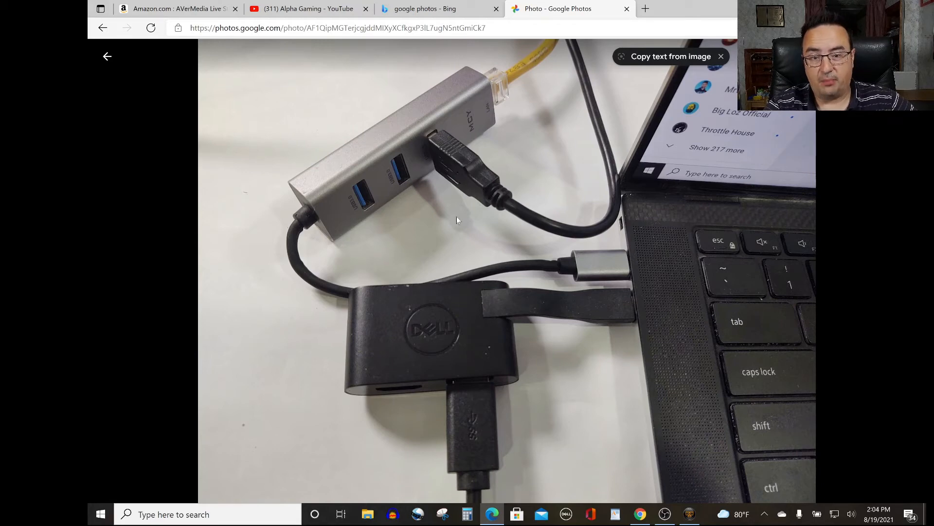
mouse_move(408, 173)
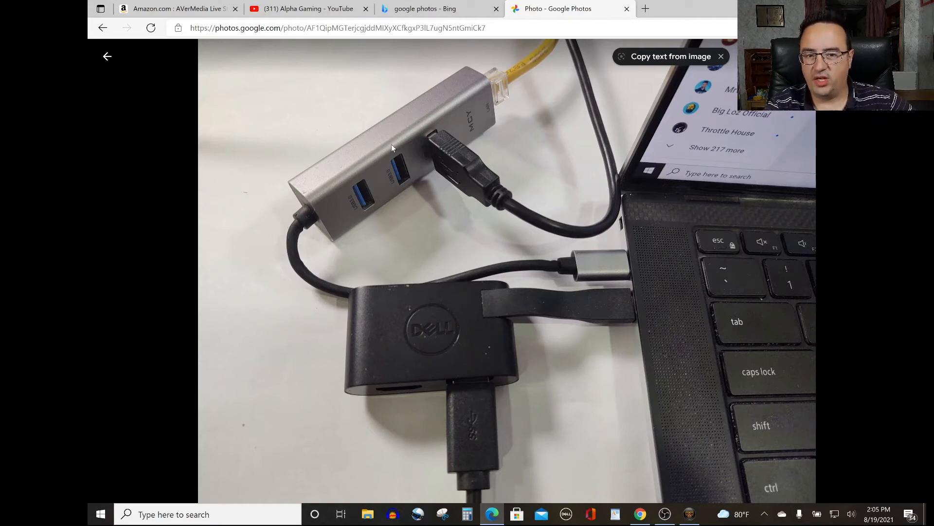
mouse_move(370, 320)
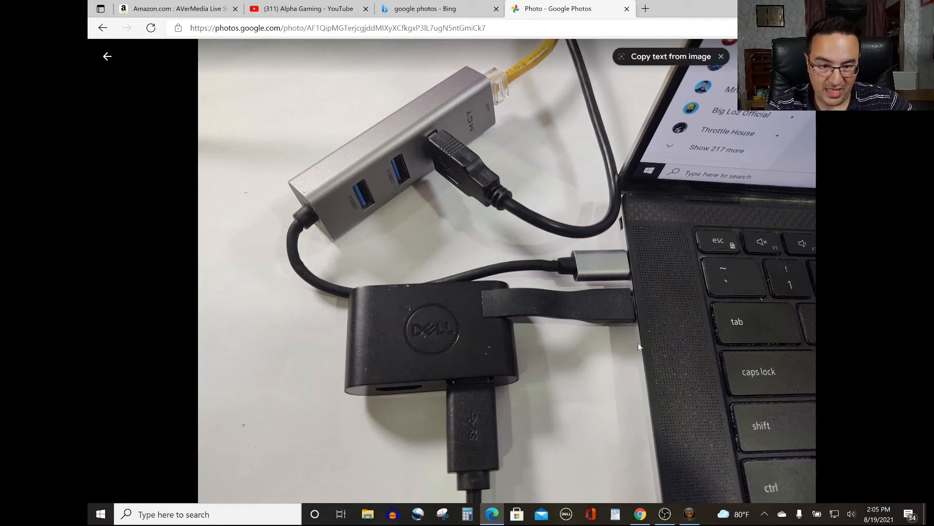
mouse_move(632, 328)
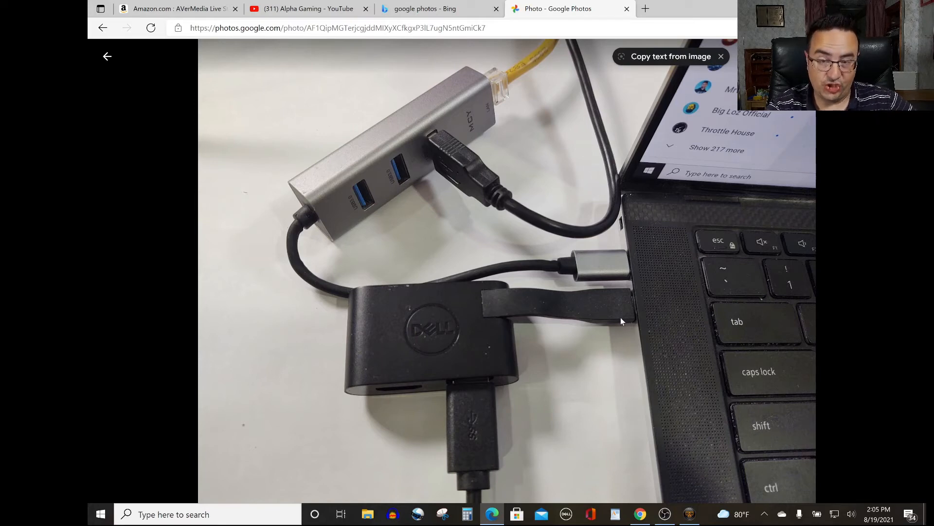
mouse_move(630, 306)
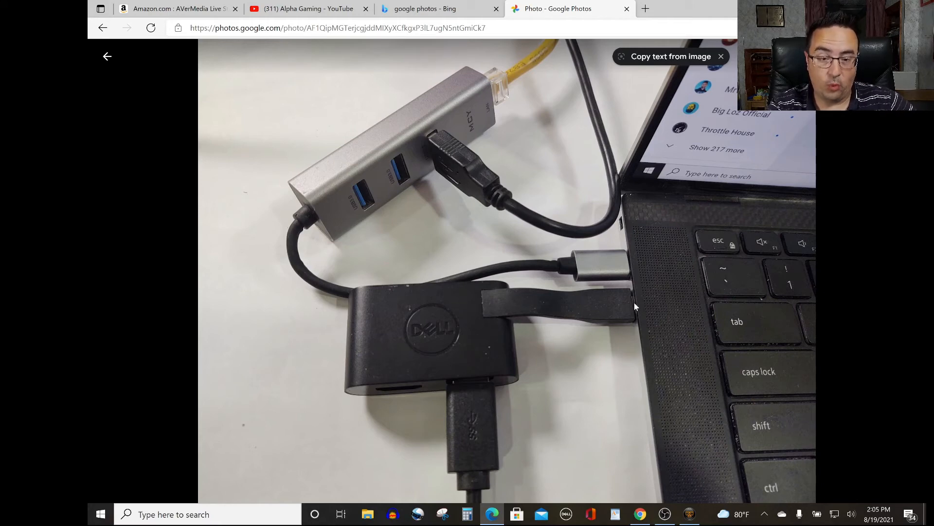
mouse_move(497, 136)
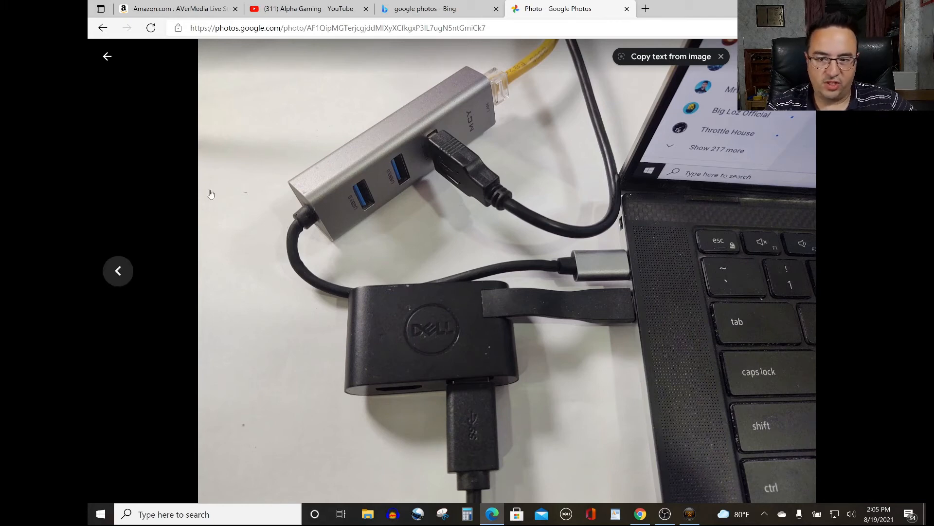
Browse the adapter angles to the laptop side-port cable close-up, then back to the hub and Dell adapter
left_click(118, 270)
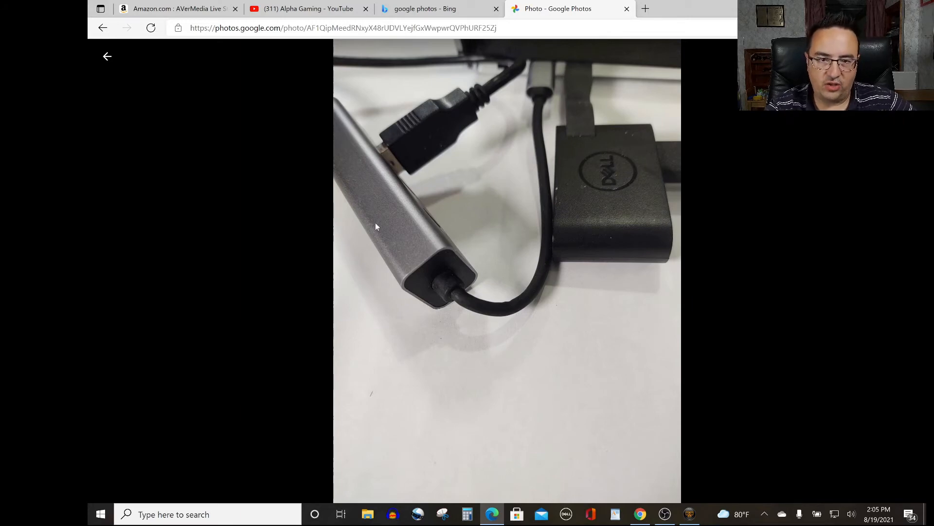
mouse_move(570, 82)
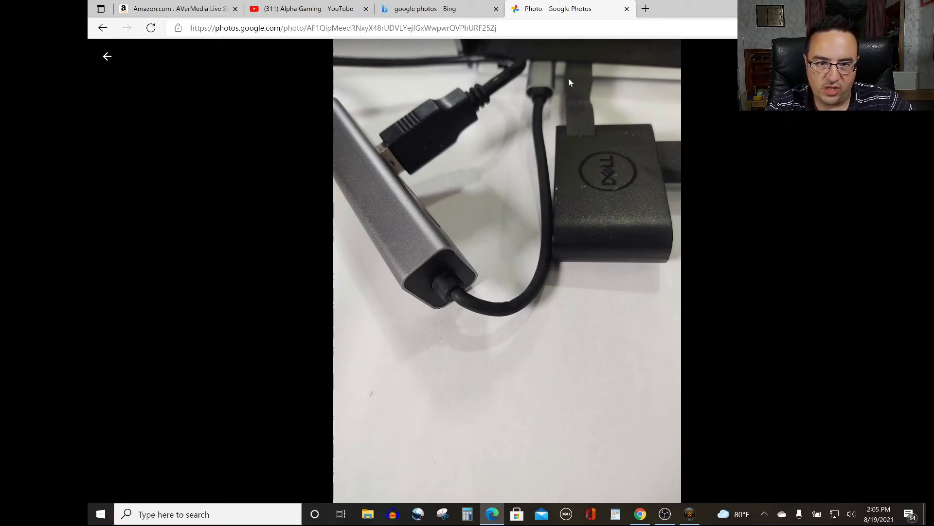
left_click(117, 271)
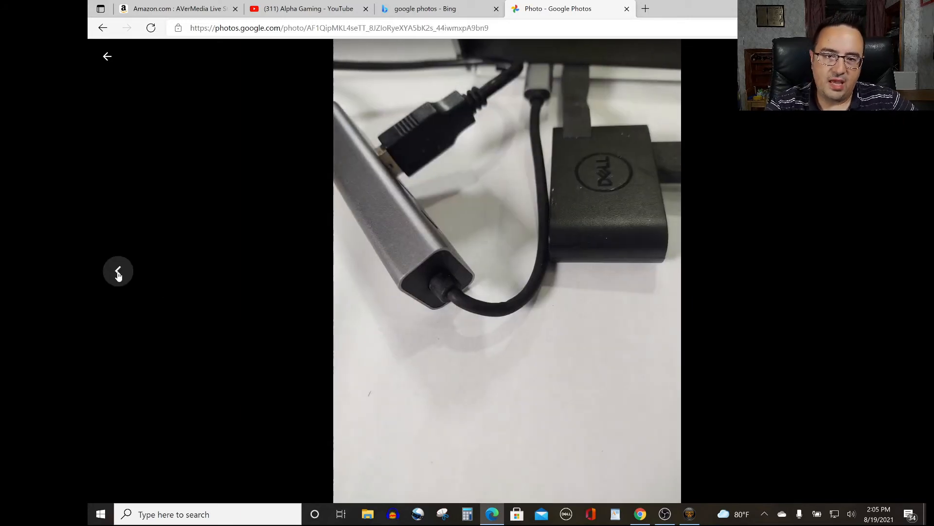
left_click(118, 272)
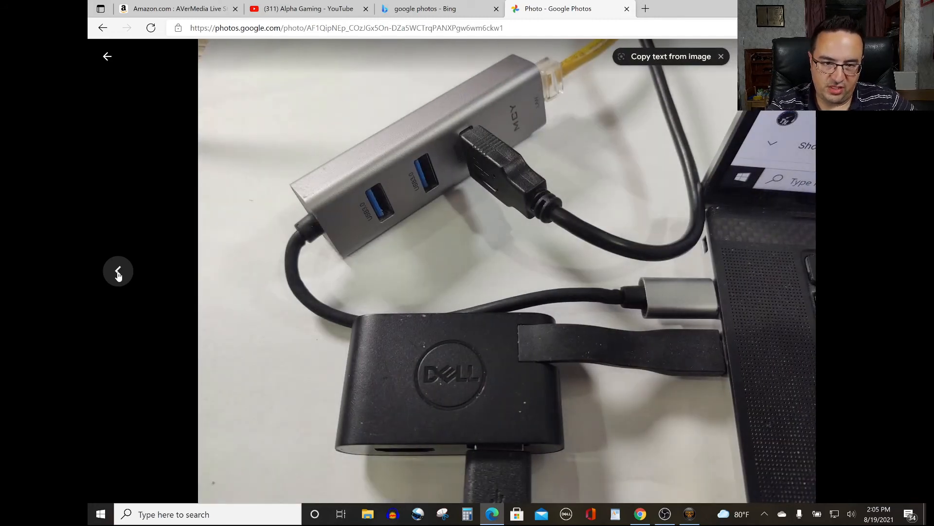
left_click(118, 271)
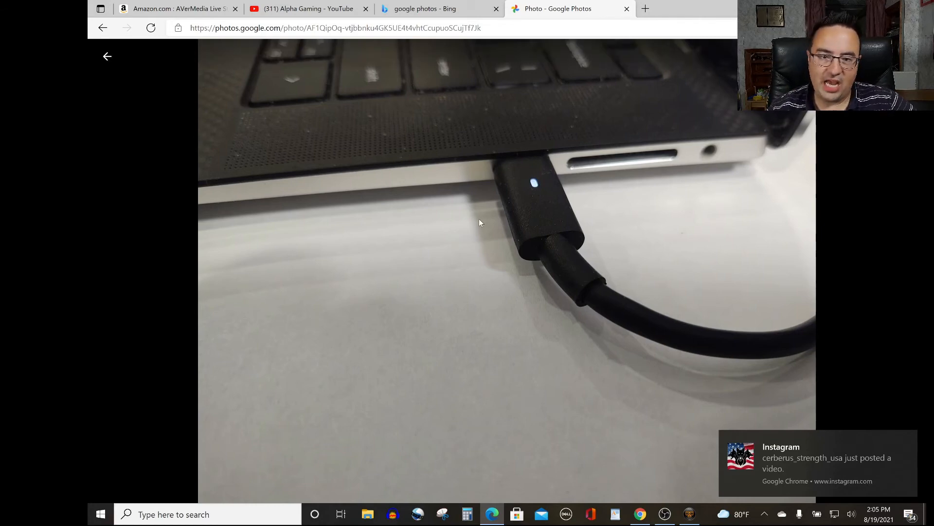
mouse_move(620, 186)
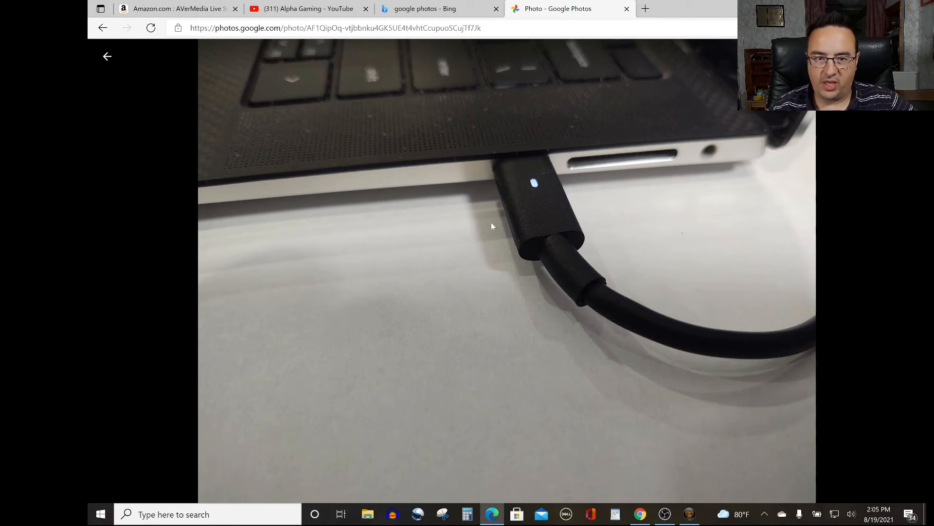
left_click(896, 270)
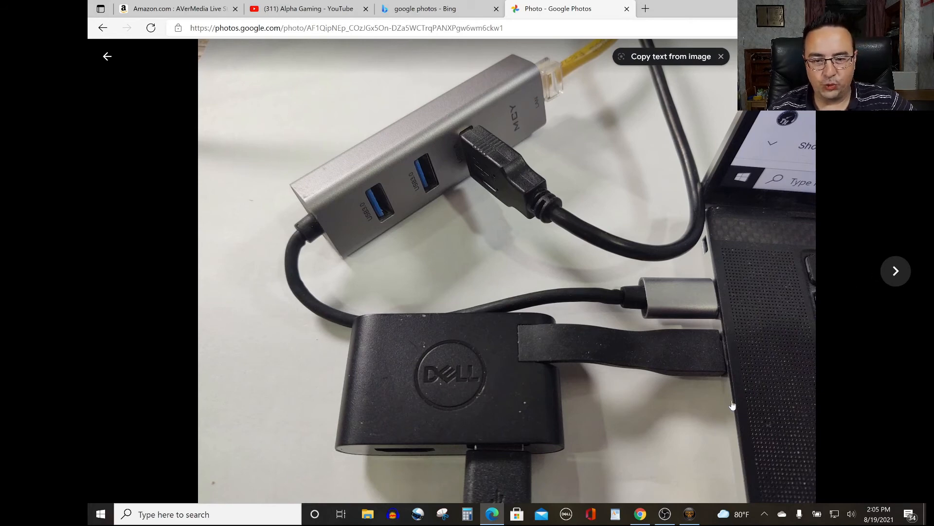
mouse_move(727, 407)
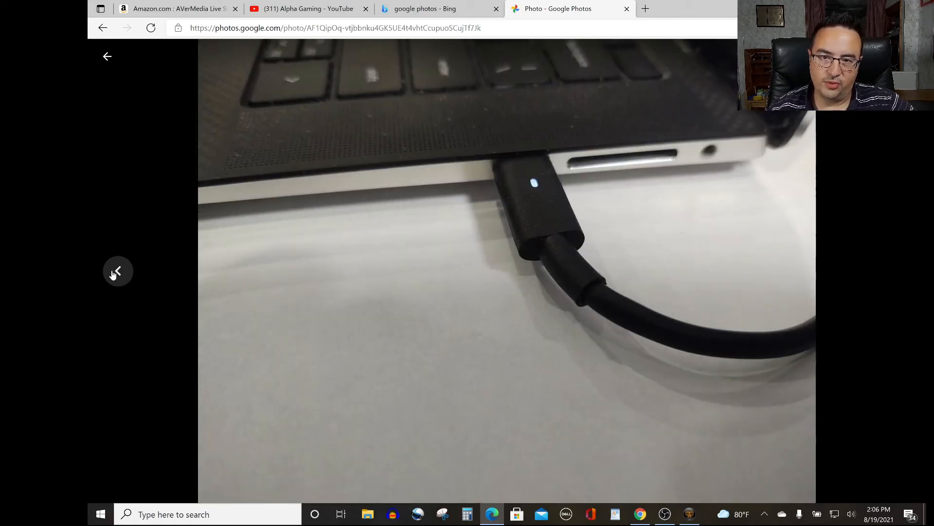
mouse_move(299, 286)
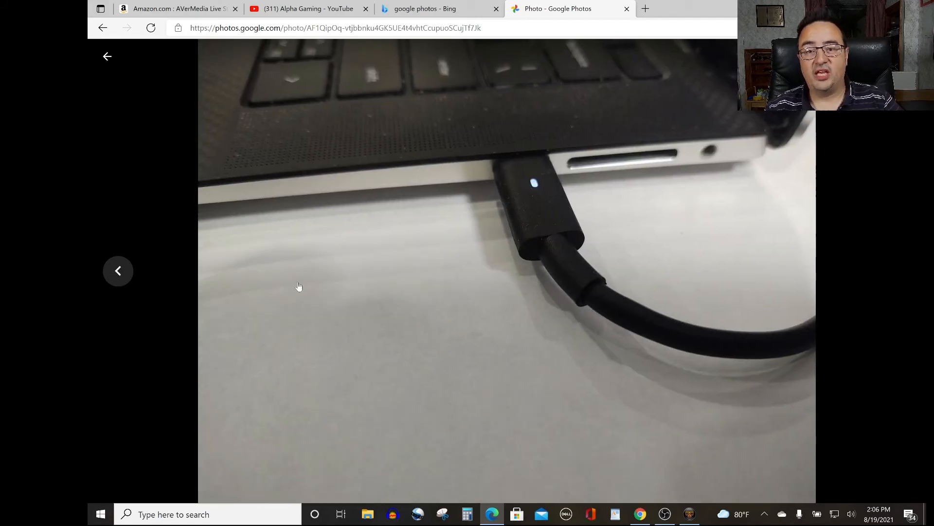